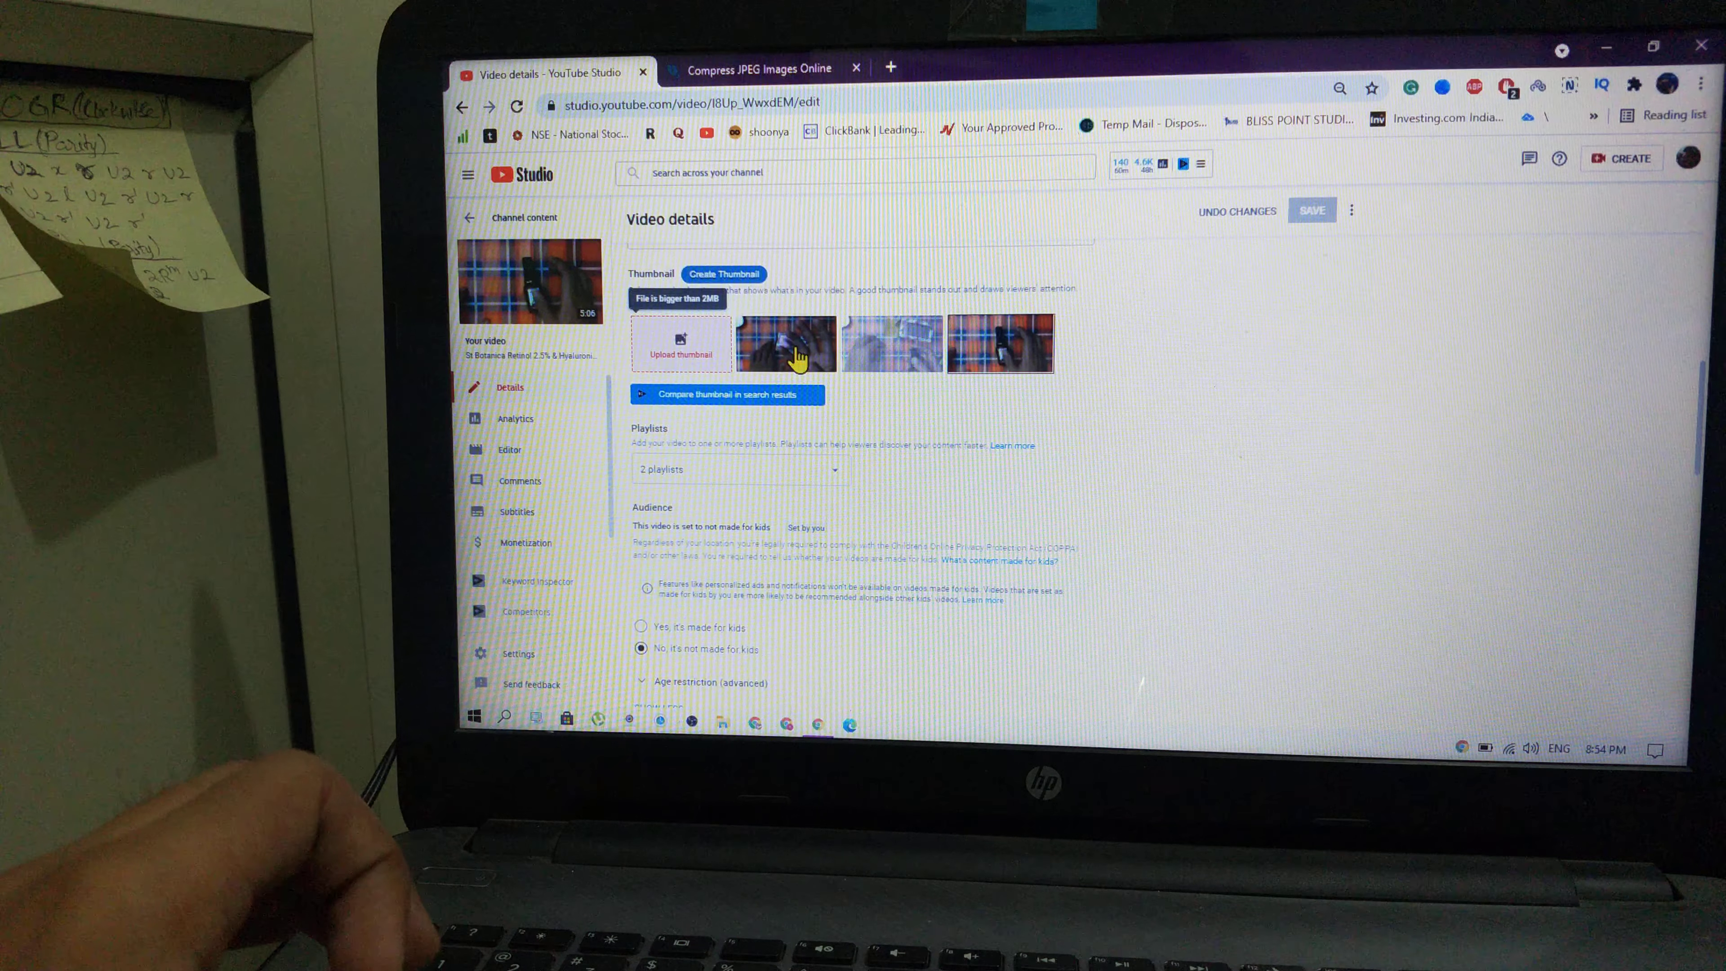
mouse_move(632, 330)
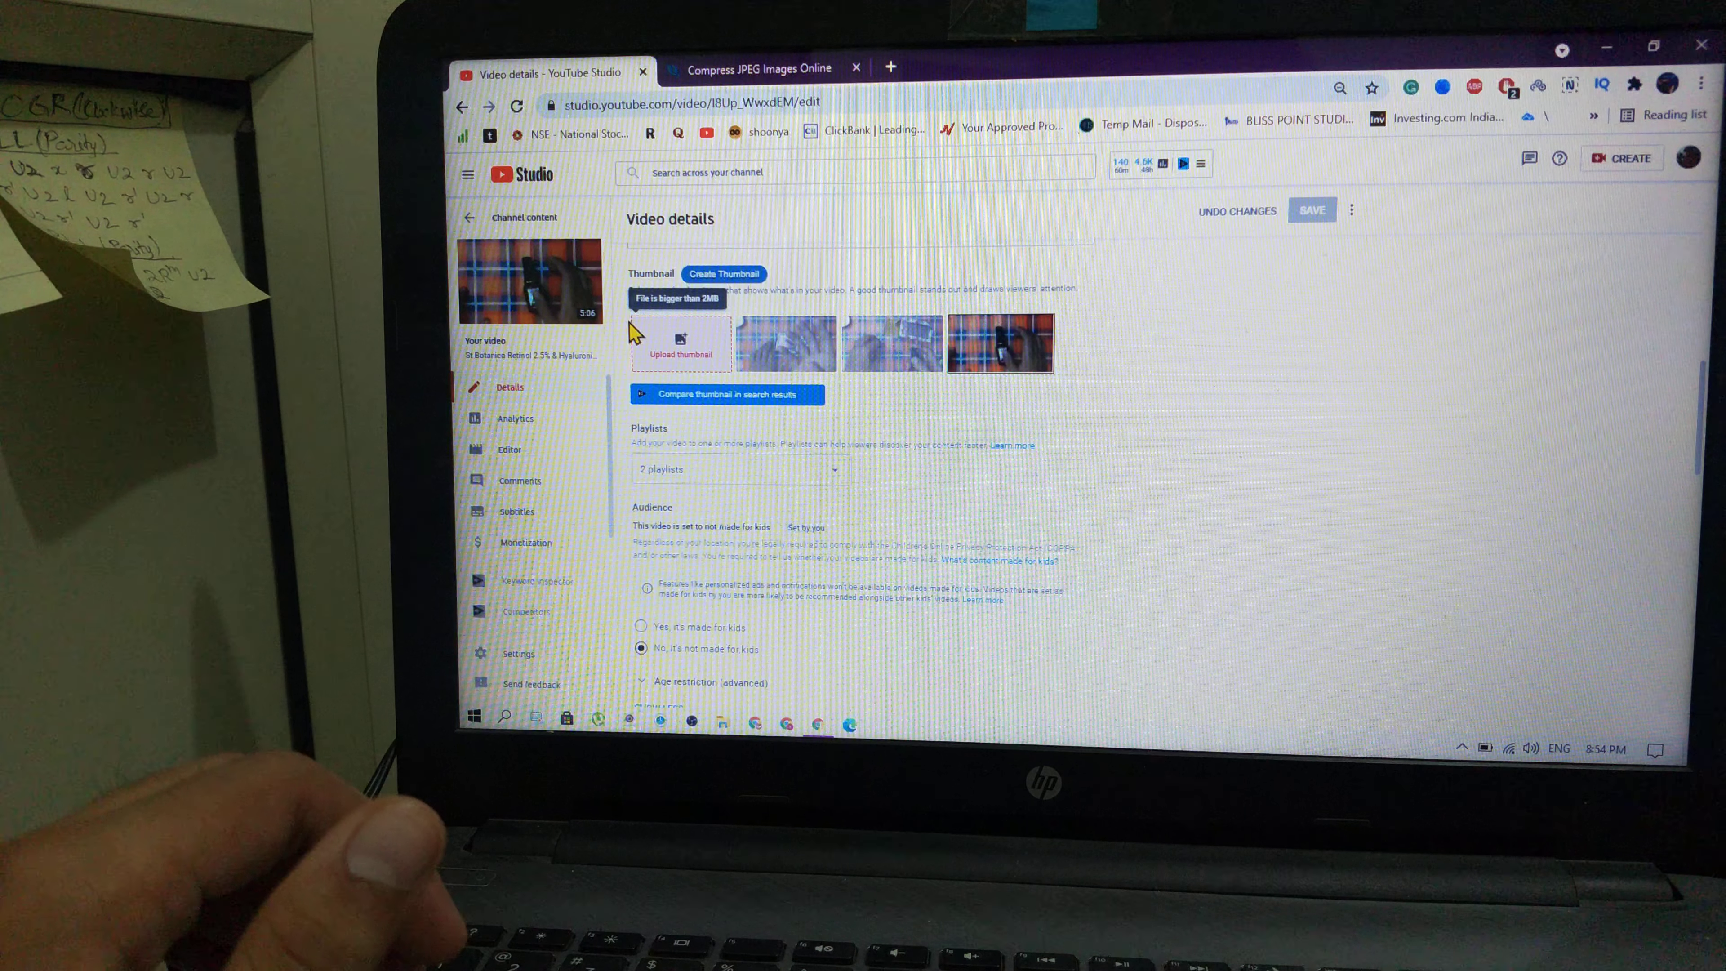
mouse_move(749, 323)
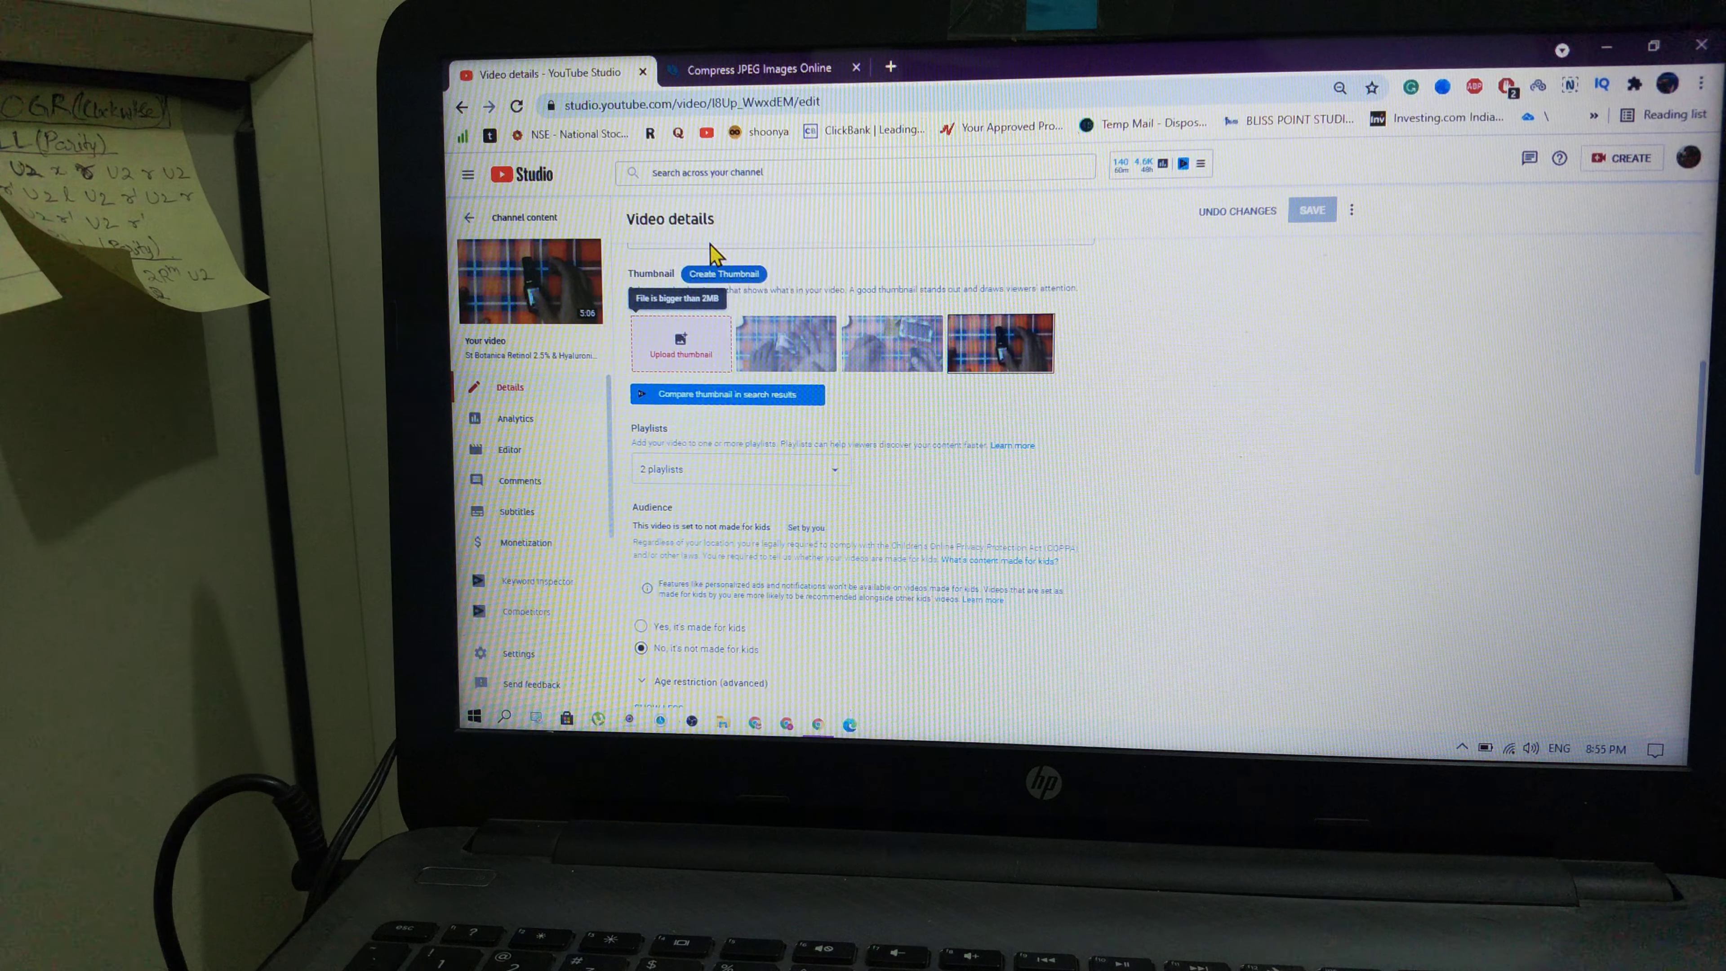
mouse_move(755, 211)
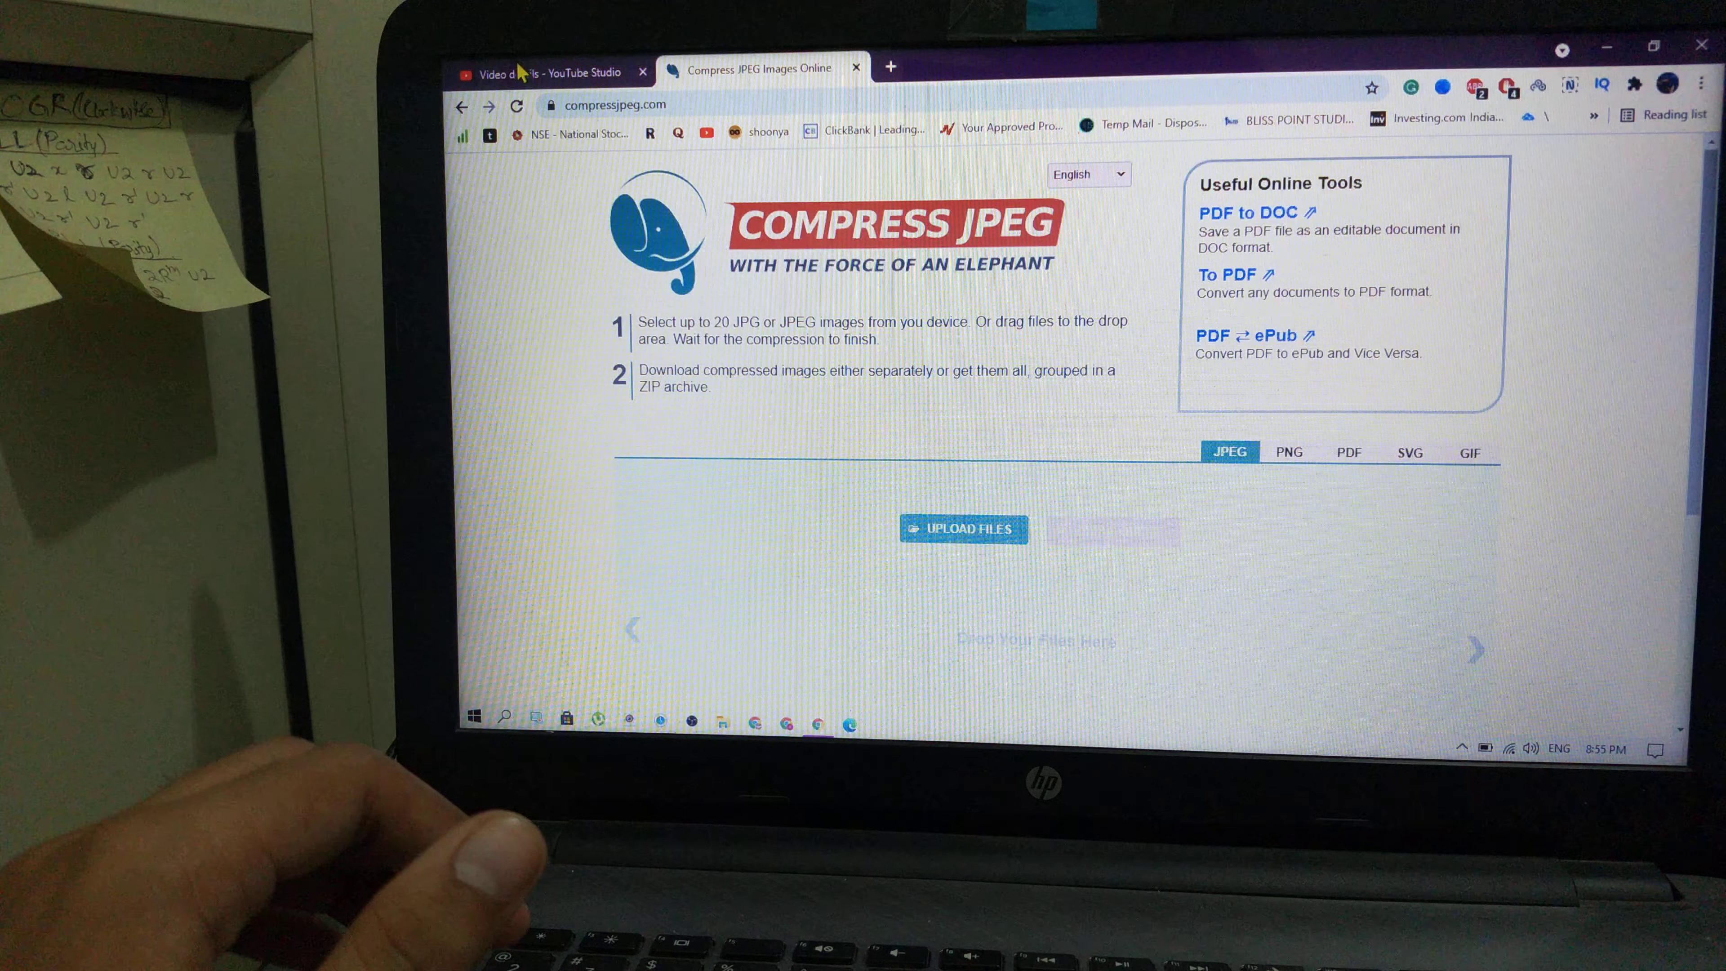
Step: Retry uploading the 2.98 MB 403-01 thumbnail image, which YouTube again rejects as over 2MB
left_click(545, 72)
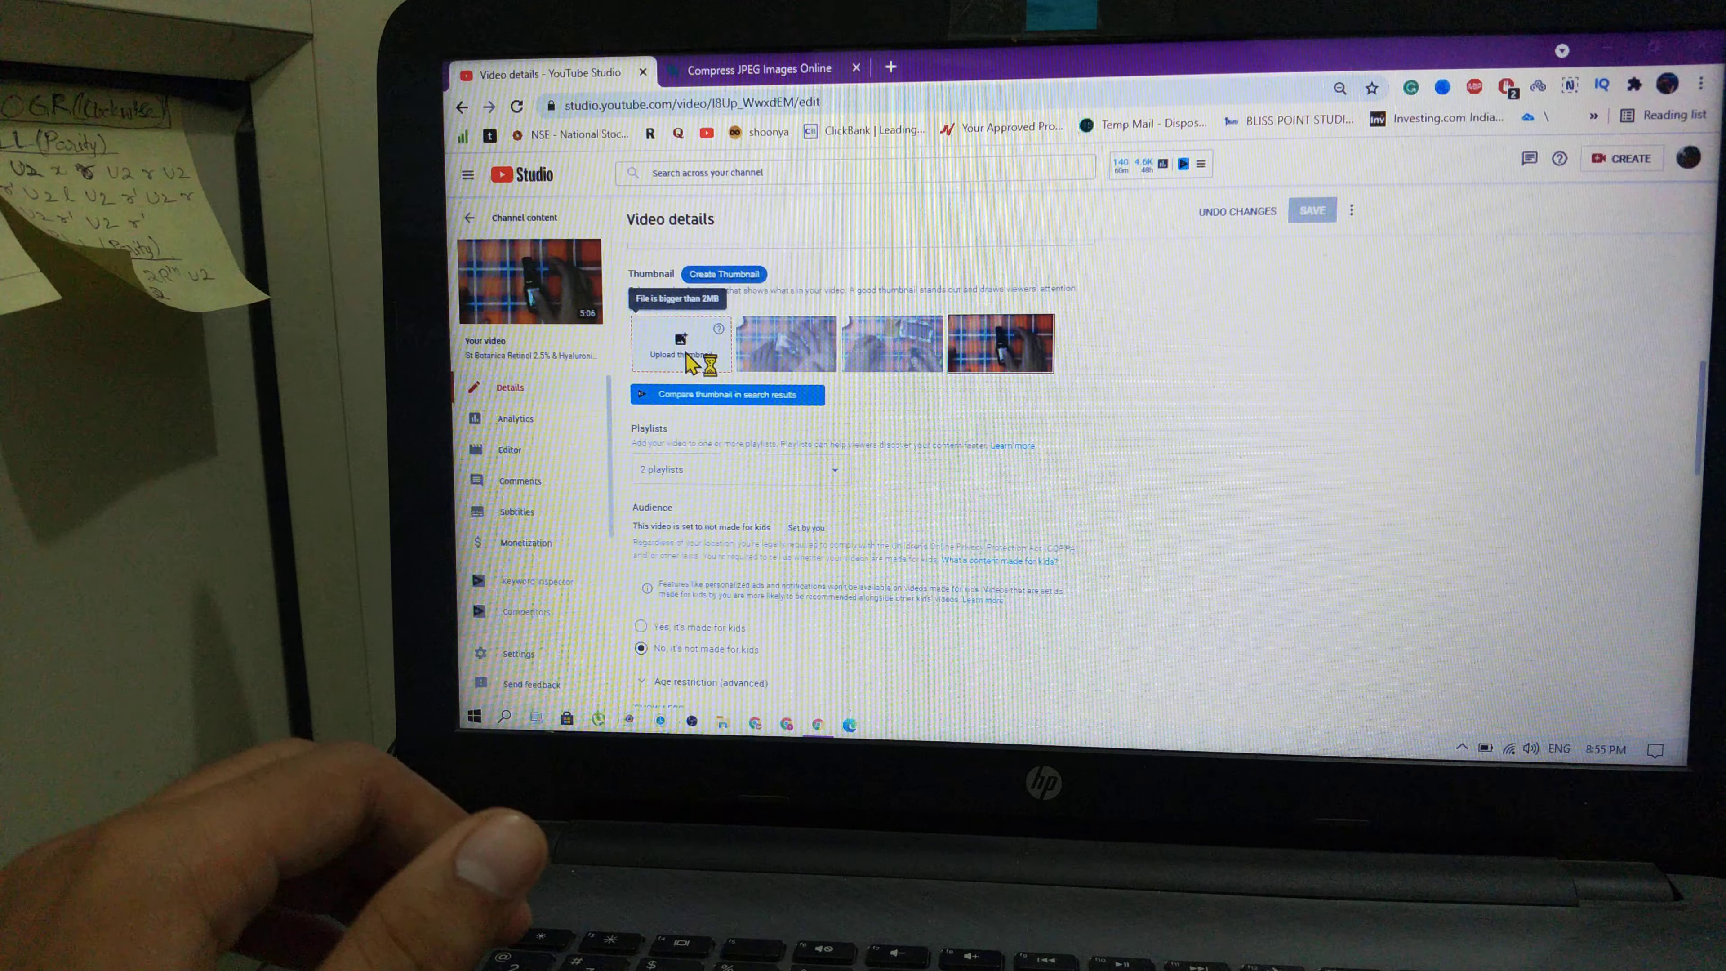
left_click(681, 343)
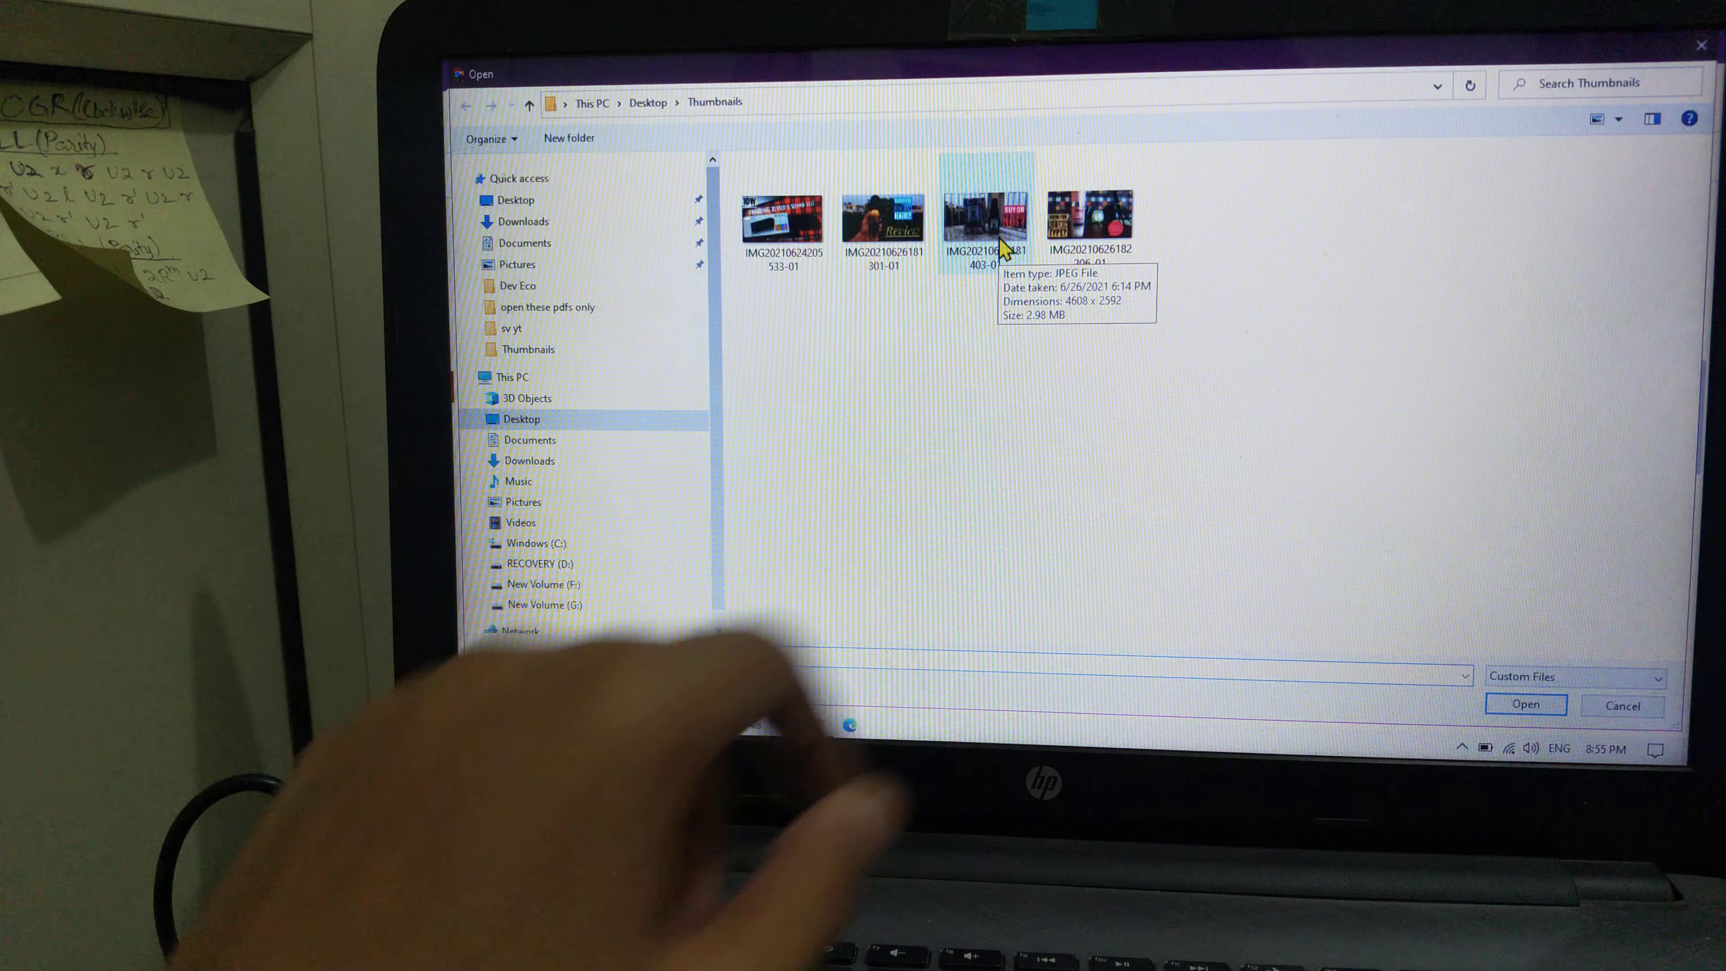
left_click(986, 217)
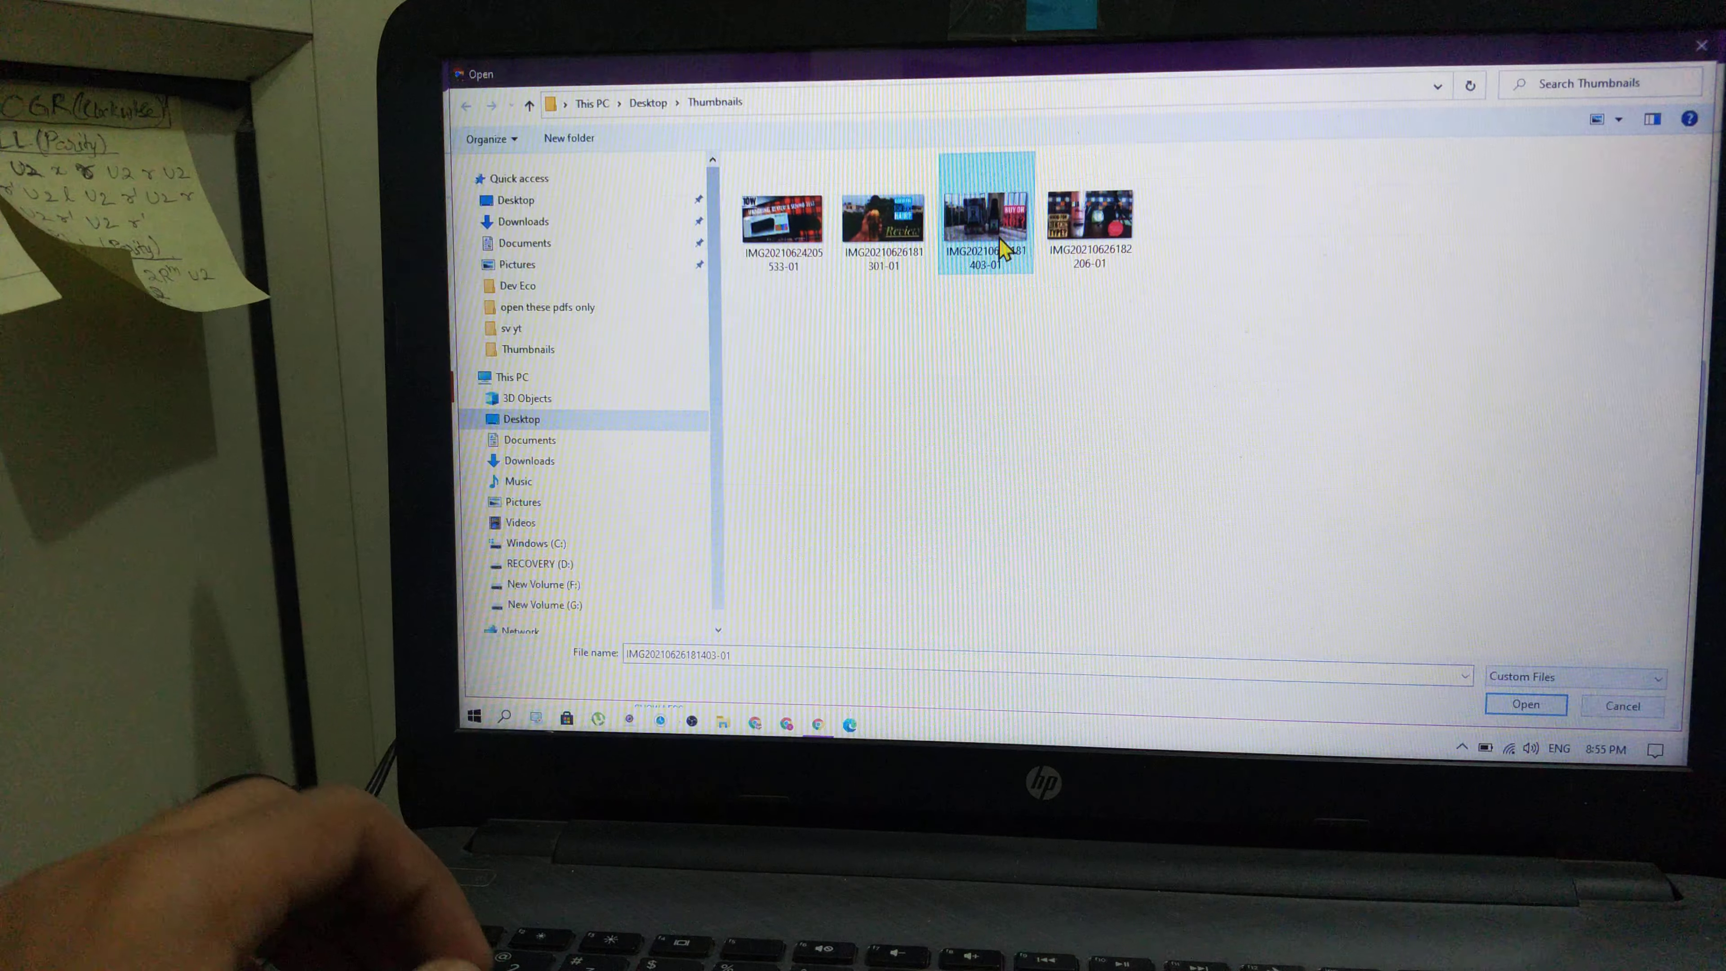
left_click(1525, 705)
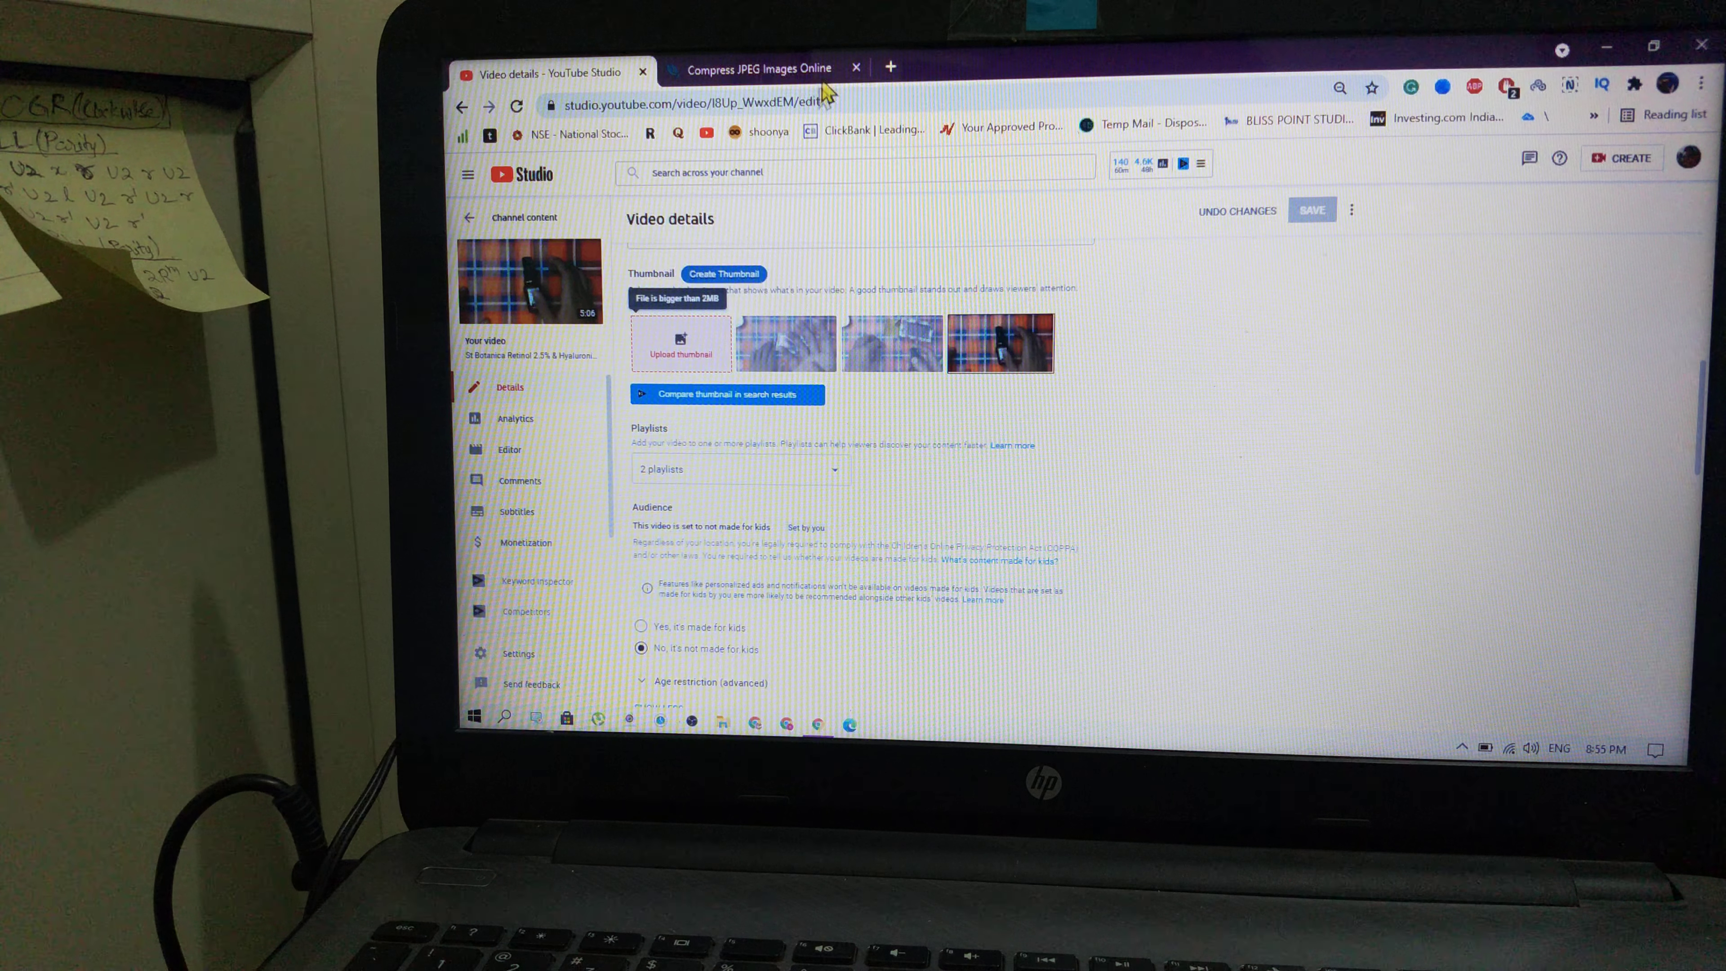
Step: Compress the thumbnail JPEG by 68% on Compress JPEG and download the smaller copy
left_click(757, 69)
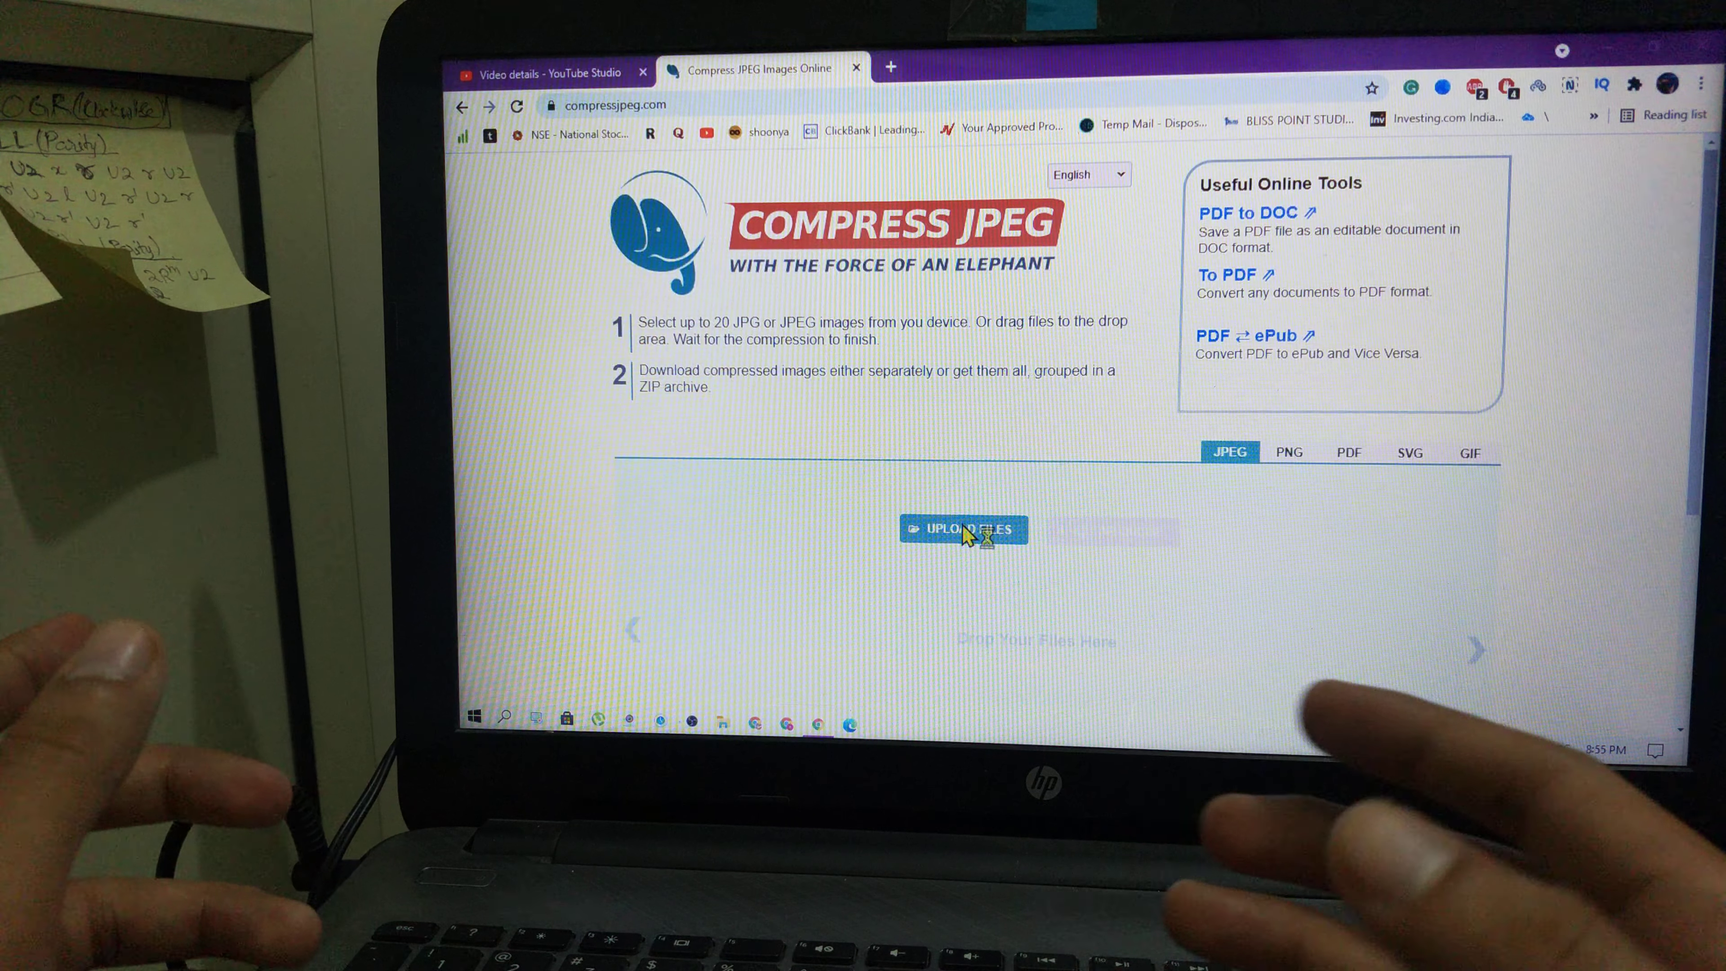
left_click(961, 528)
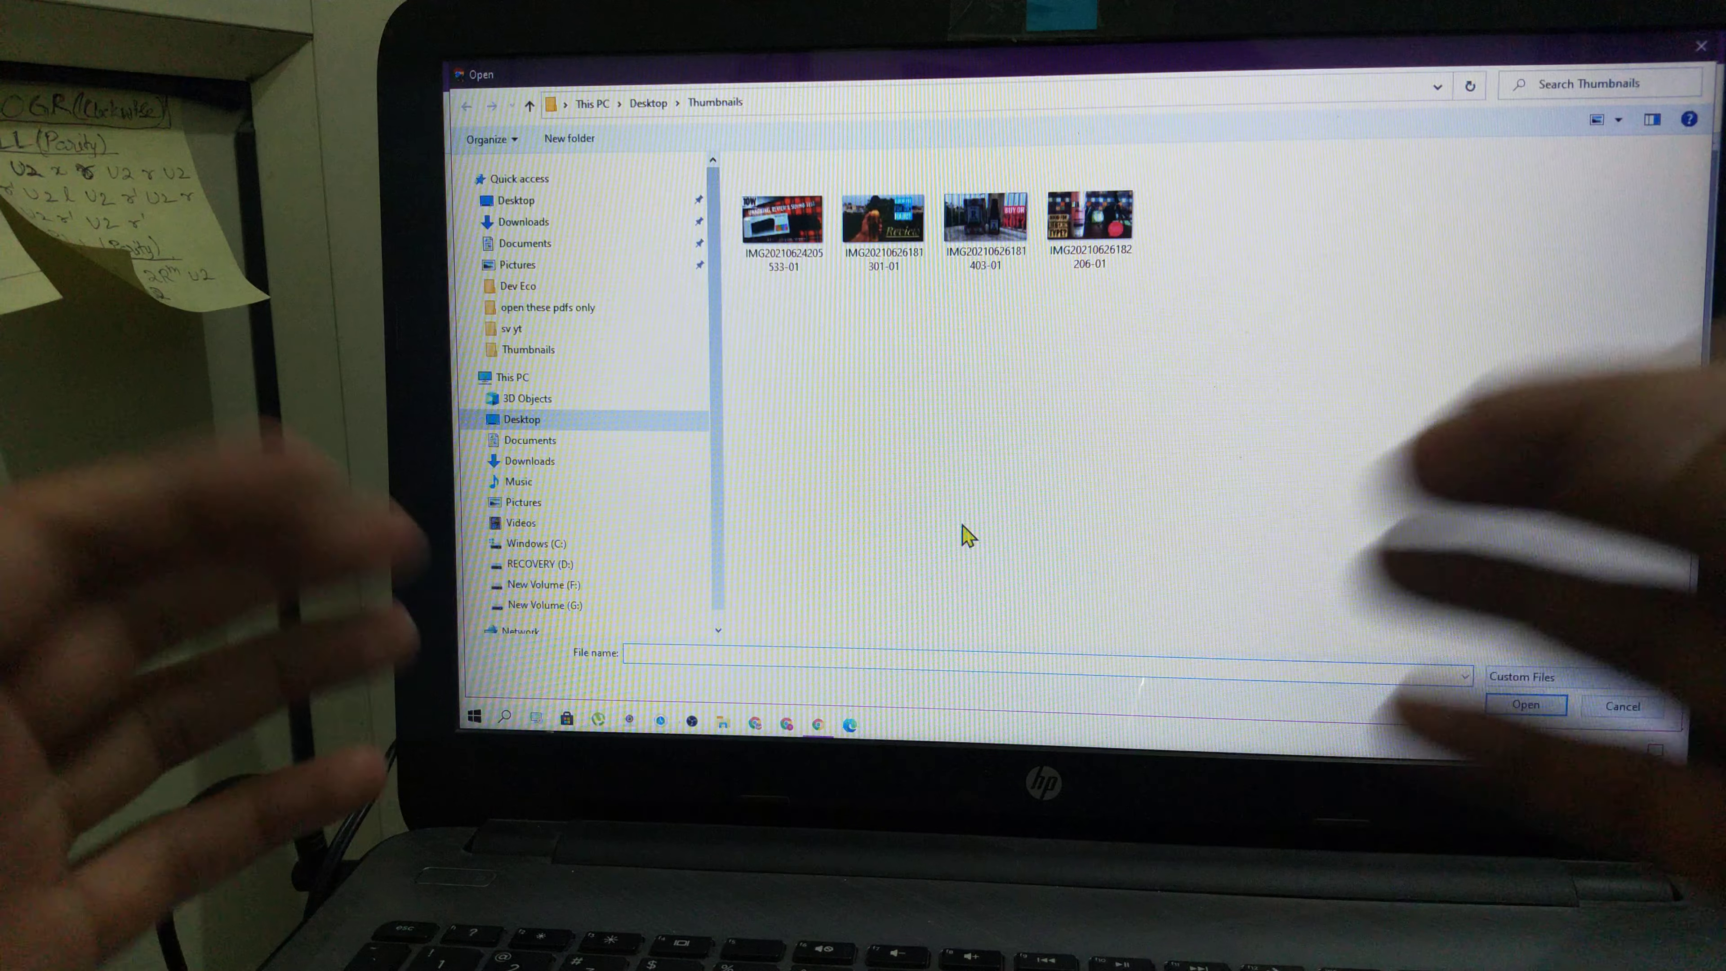
mouse_move(993, 350)
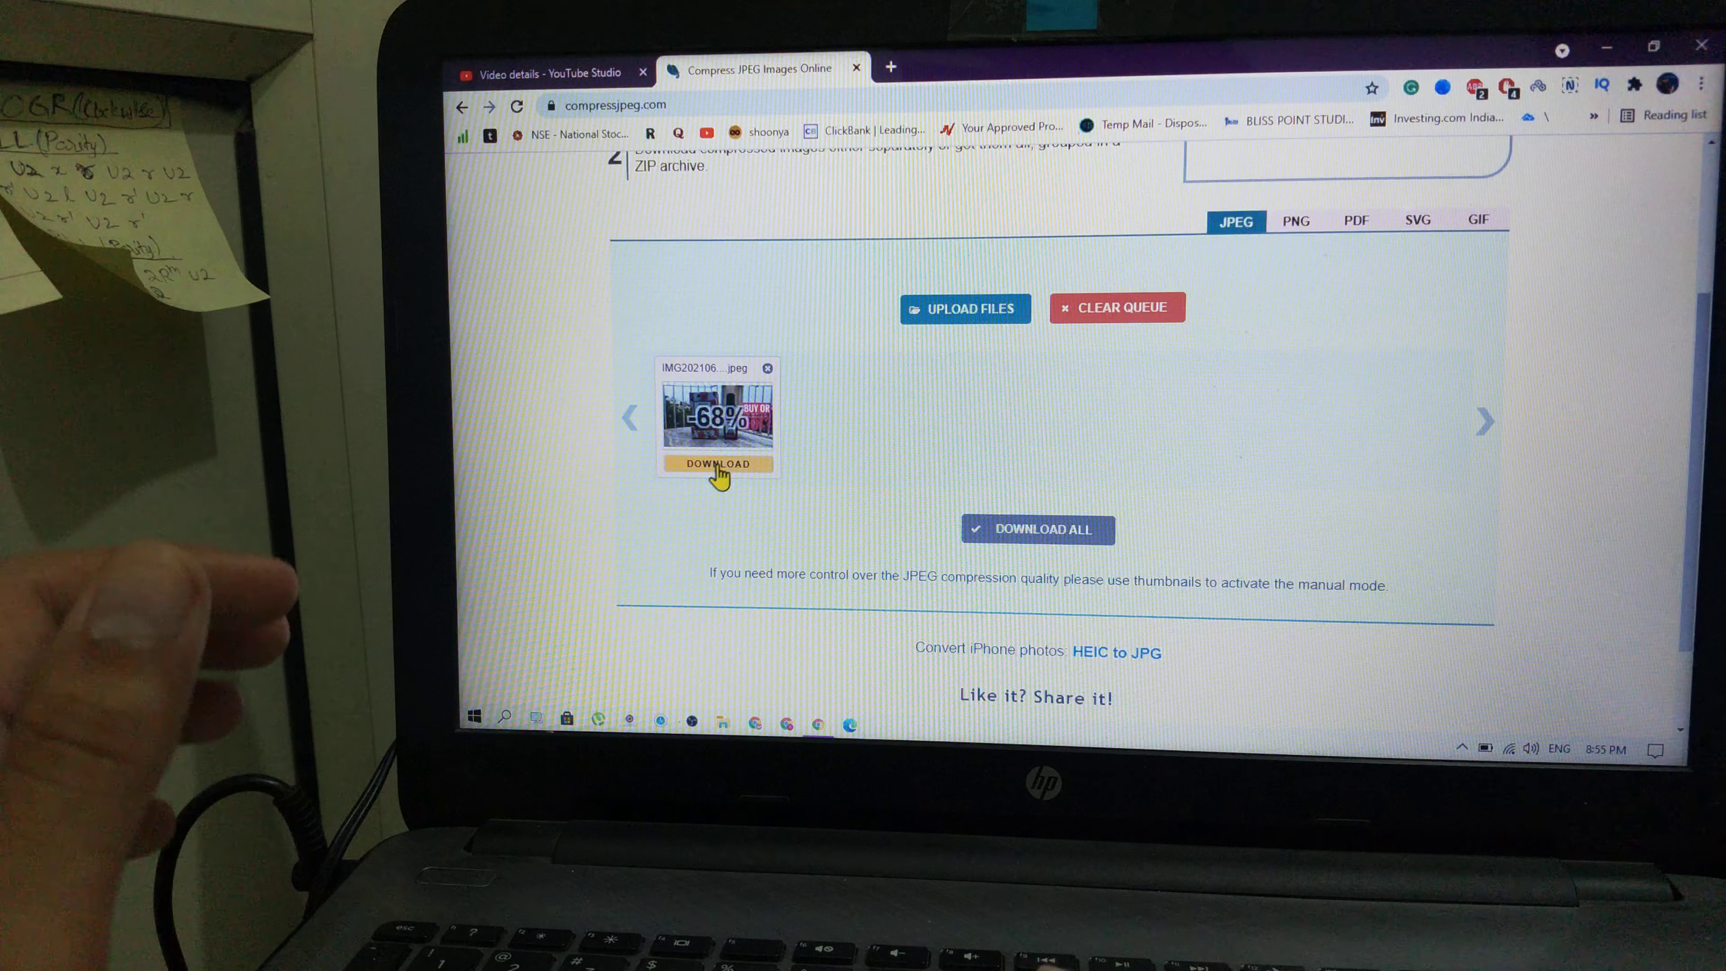
left_click(716, 462)
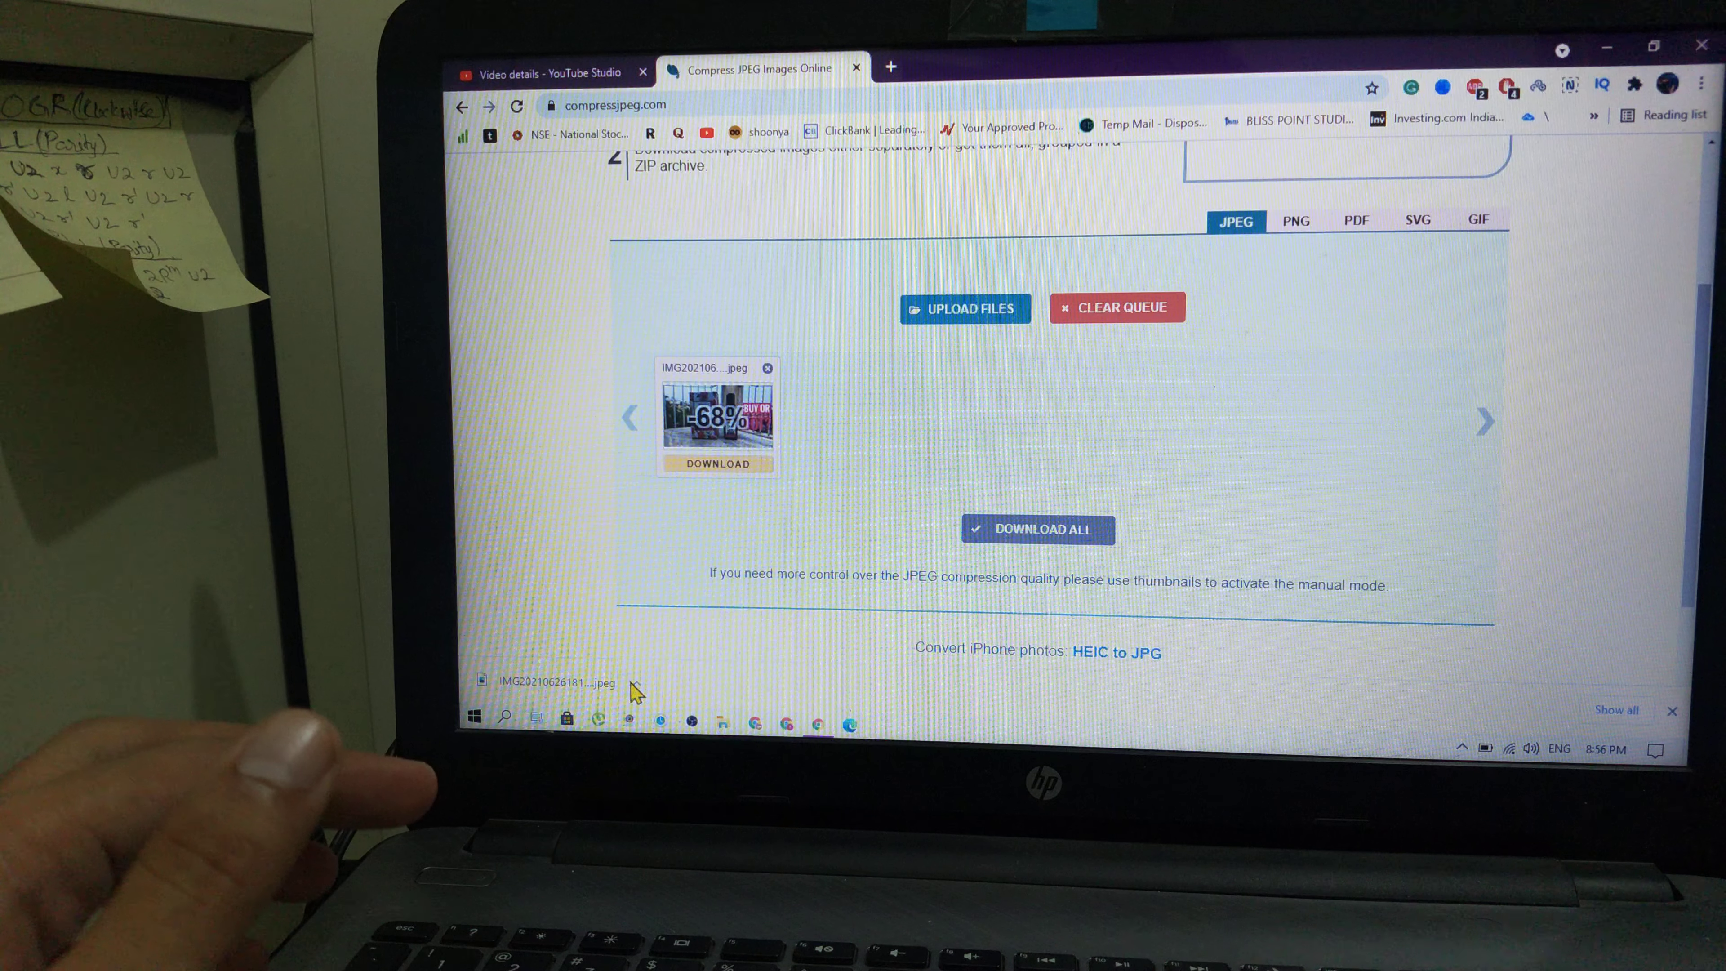
Step: Show the downloaded compressed thumbnail in the Downloads folder to check its 966 KB size
left_click(636, 682)
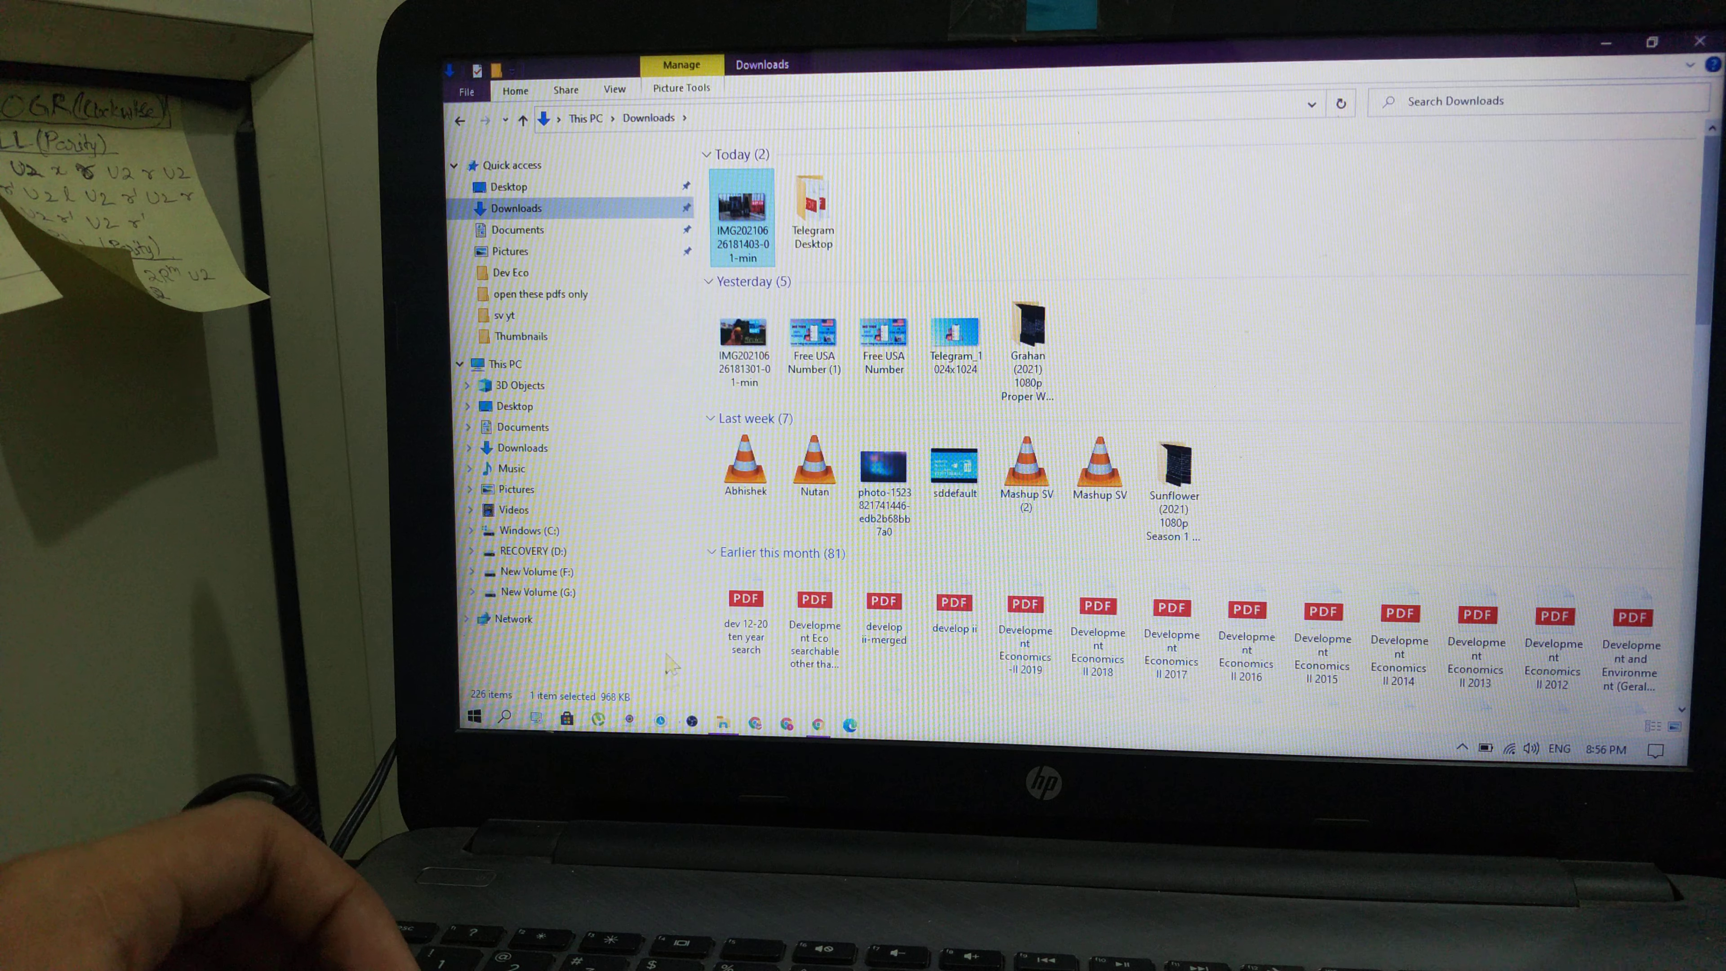
mouse_move(655, 716)
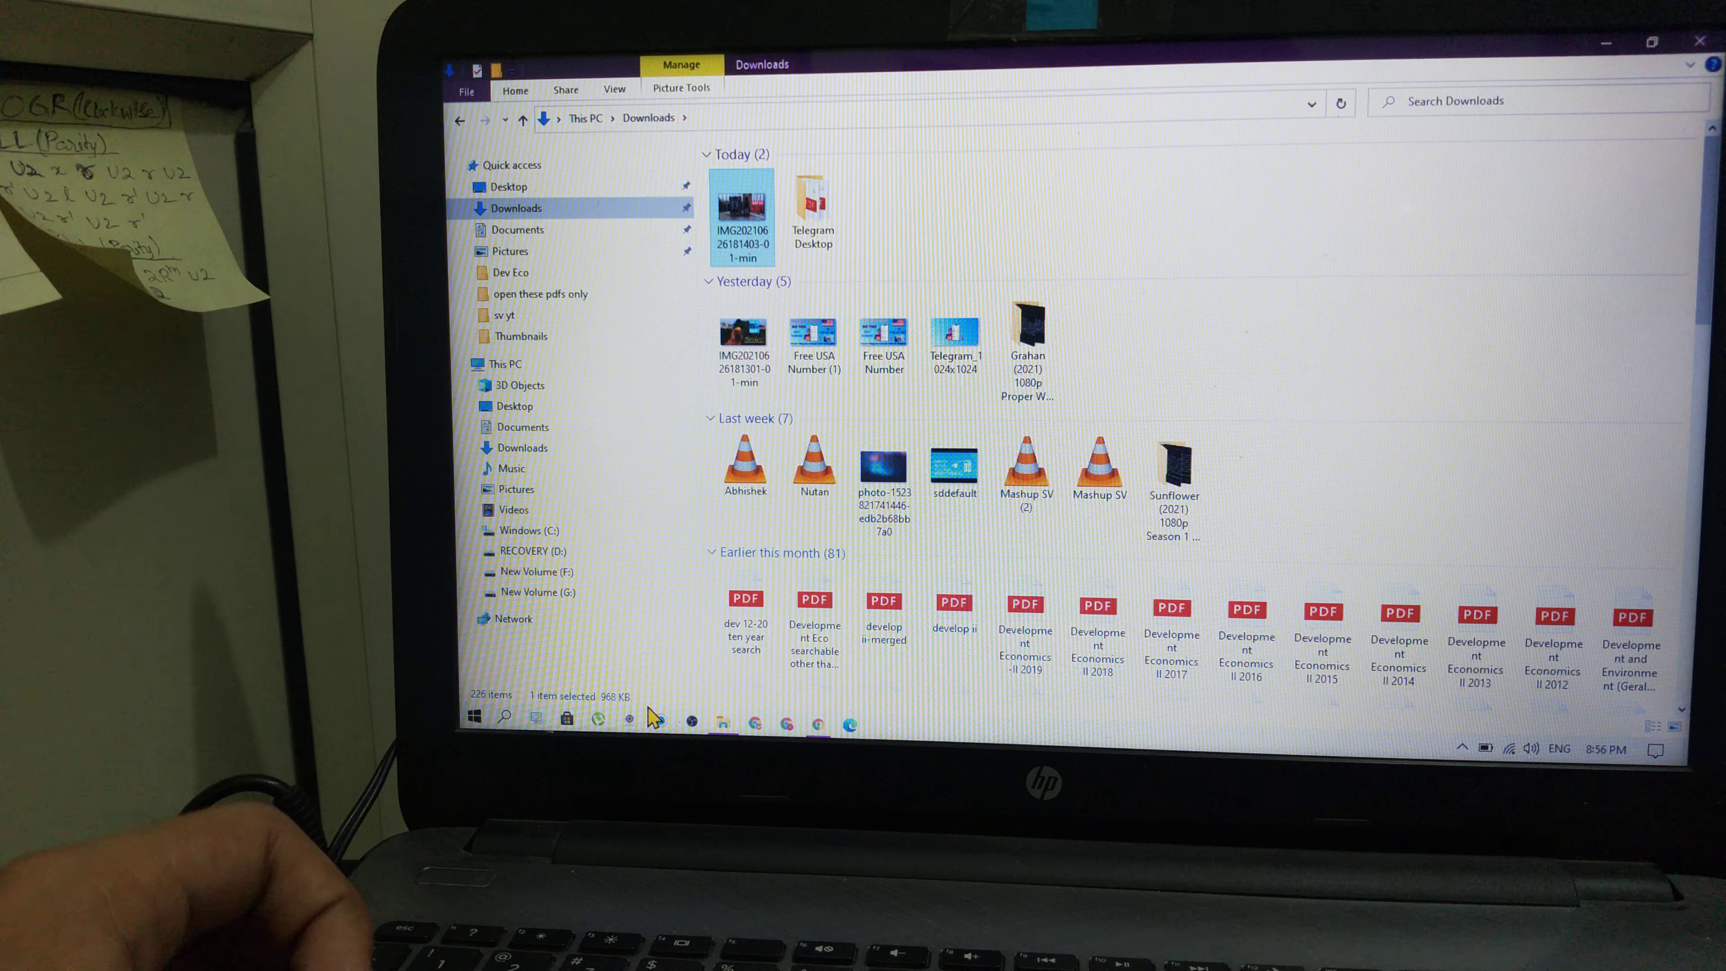
mouse_move(1607, 60)
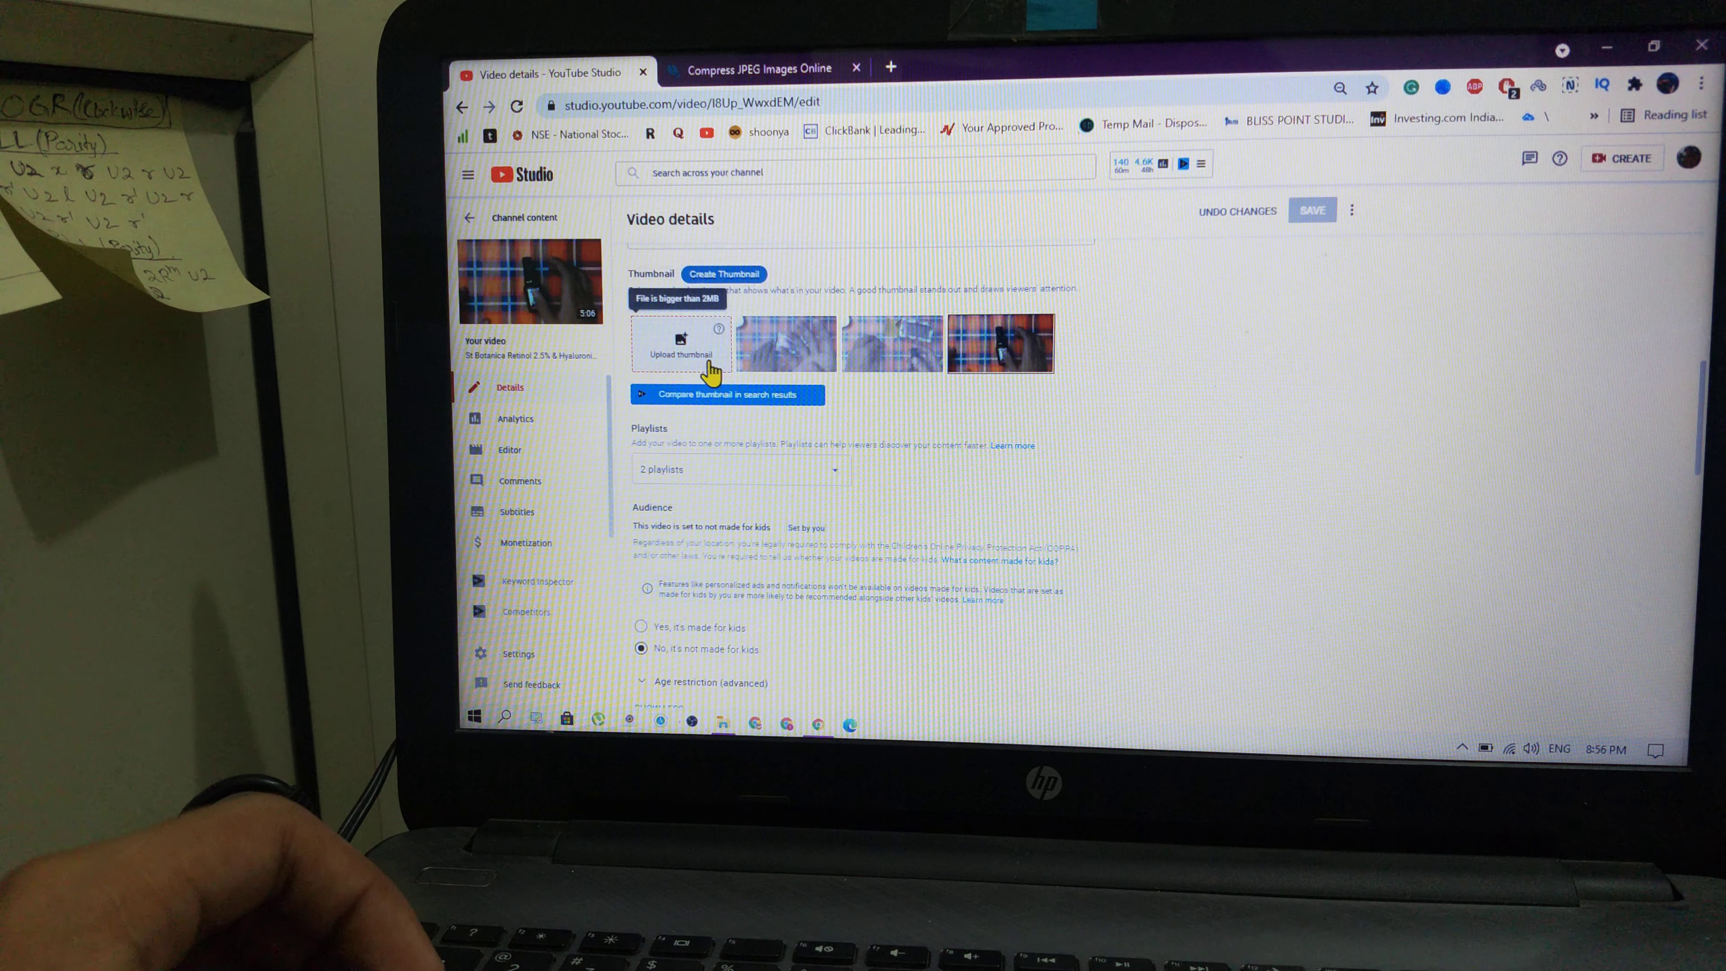
Step: Upload the compressed '-min' image from Downloads as the video's custom thumbnail
left_click(681, 344)
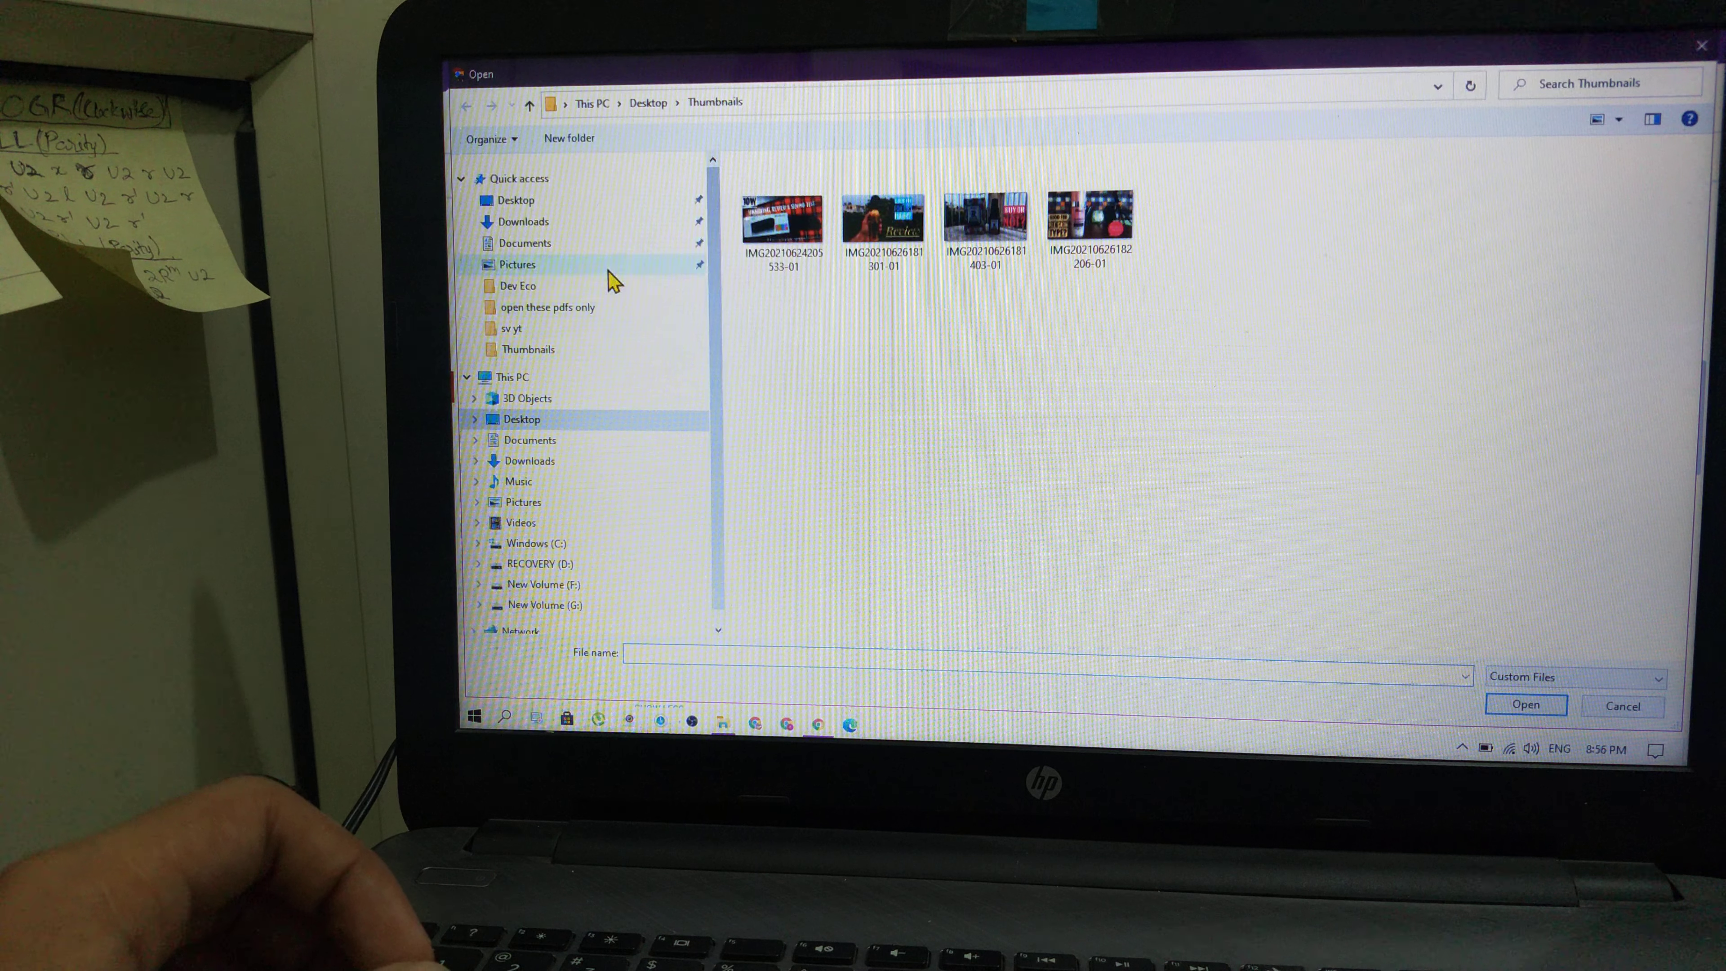
left_click(524, 221)
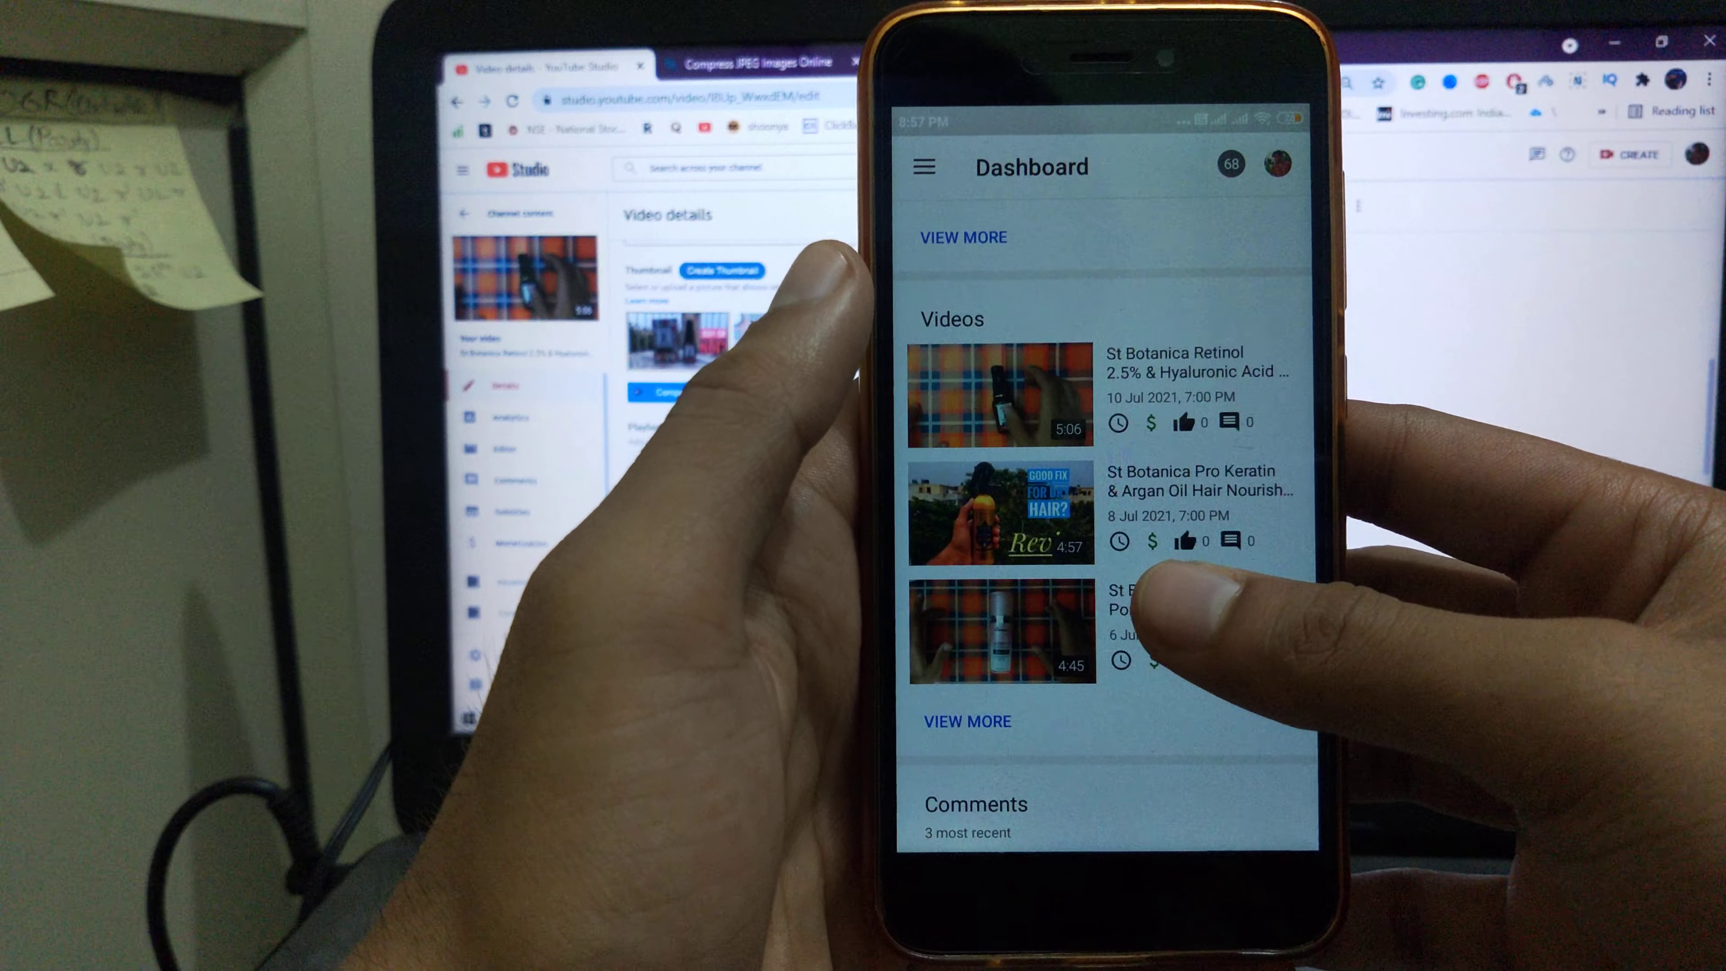
Step: Set the BUY OR NOT? image as the Retinol serum video's thumbnail in the phone app
left_click(1000, 393)
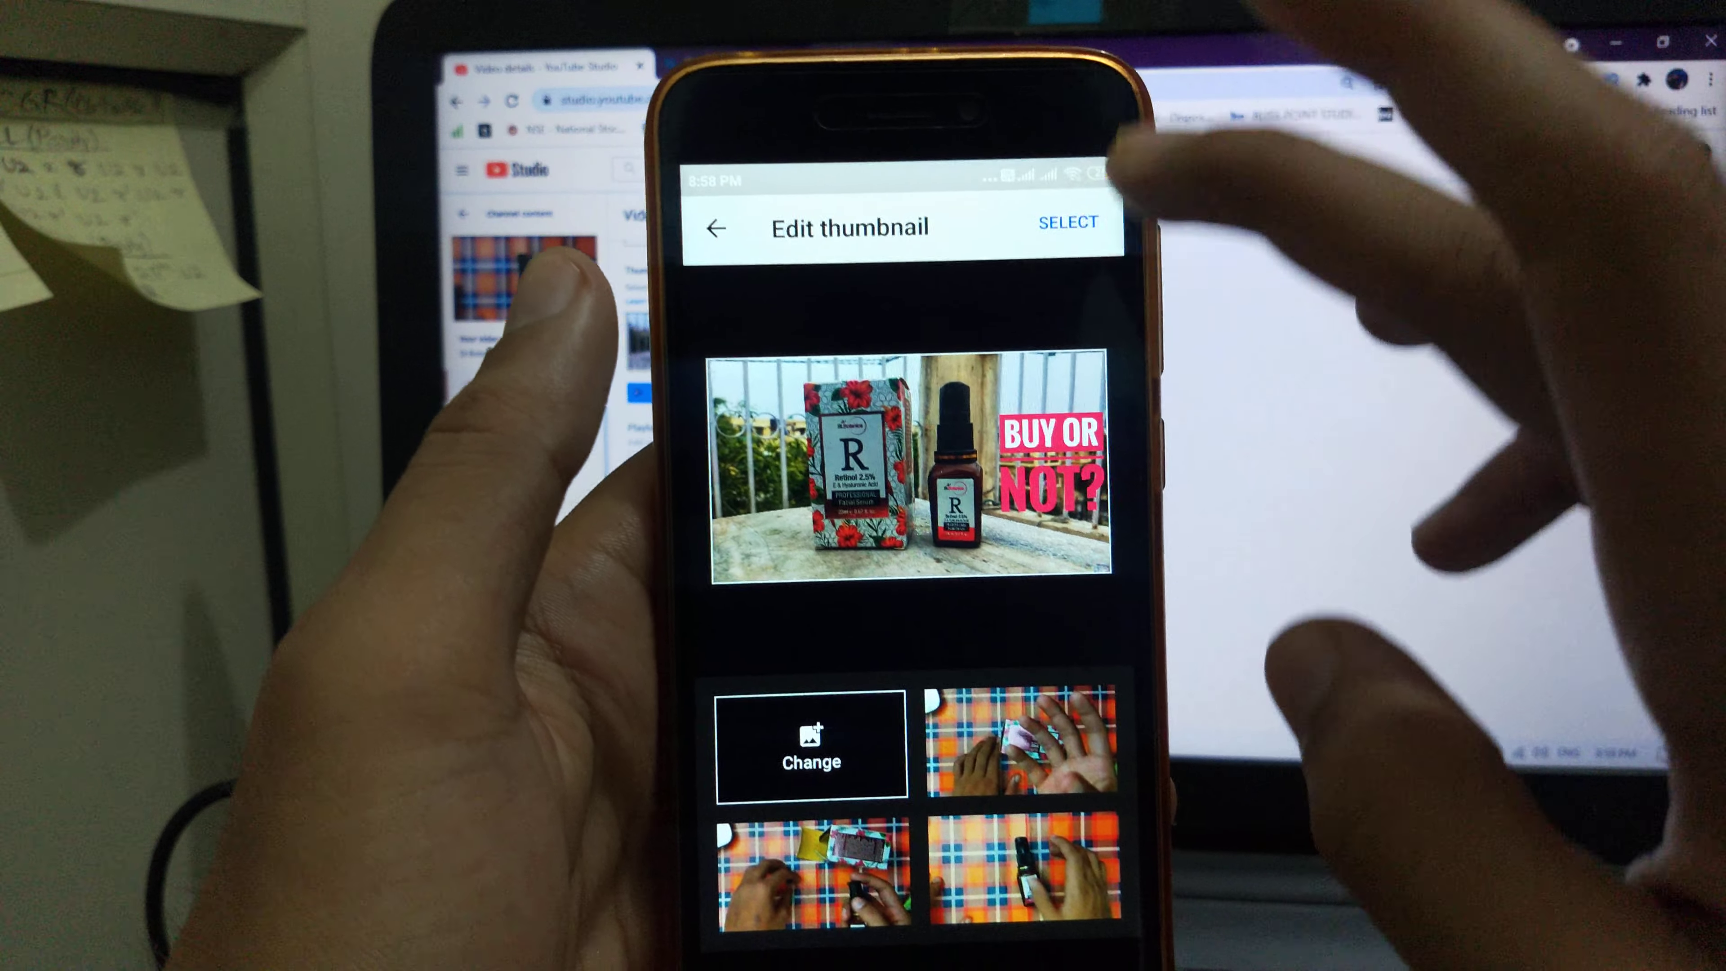
left_click(1065, 222)
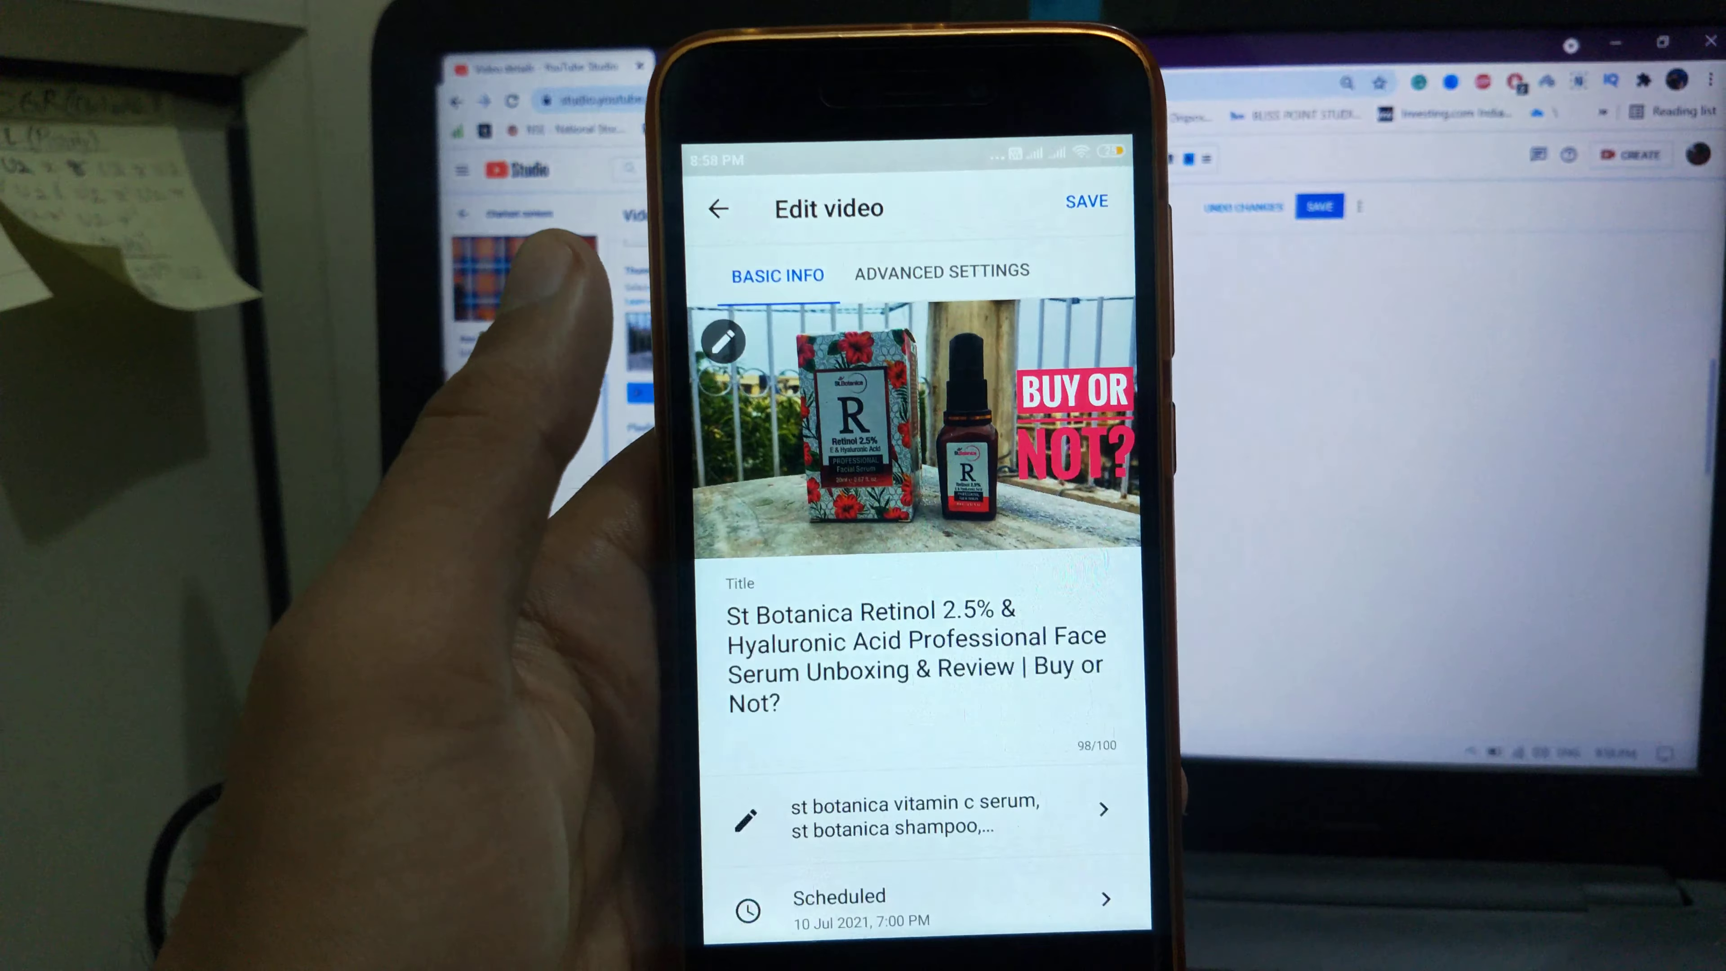